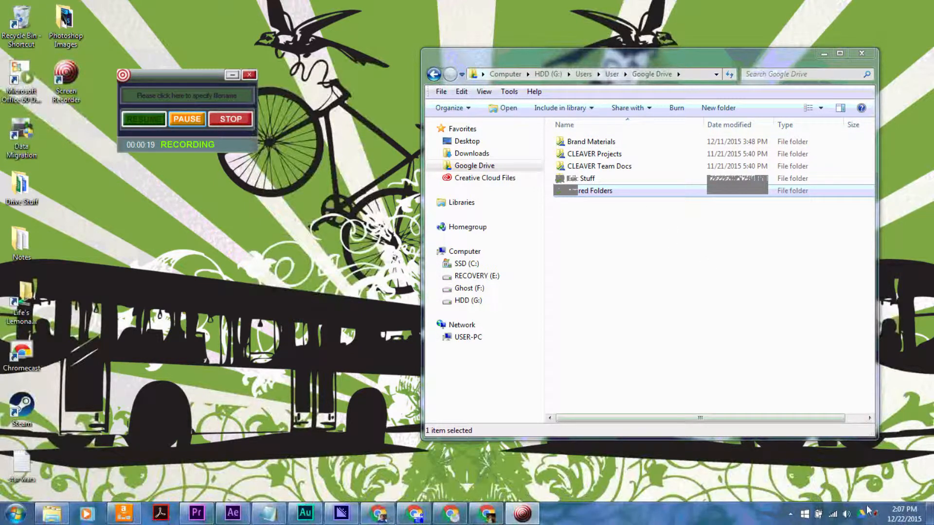
Step: Check the Drive sync status and storage used, then dismiss the status panel
left_click(868, 514)
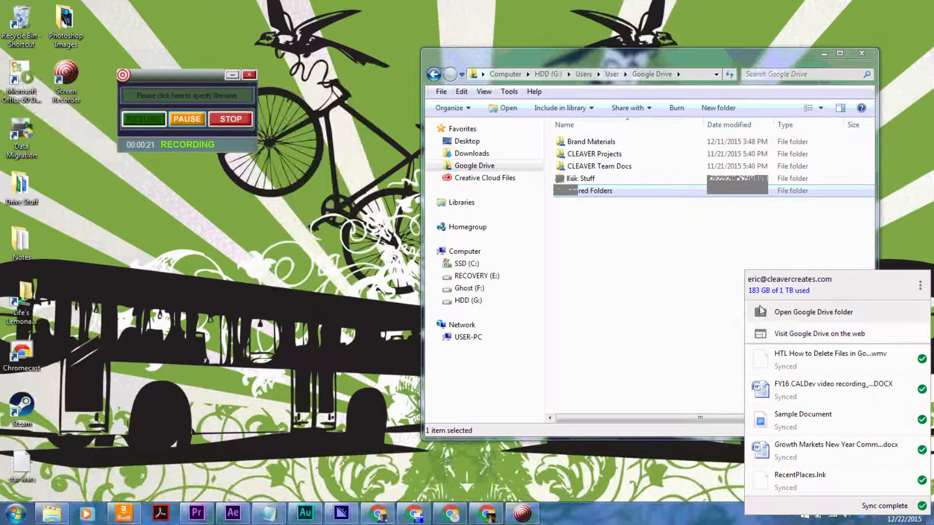
mouse_move(758, 299)
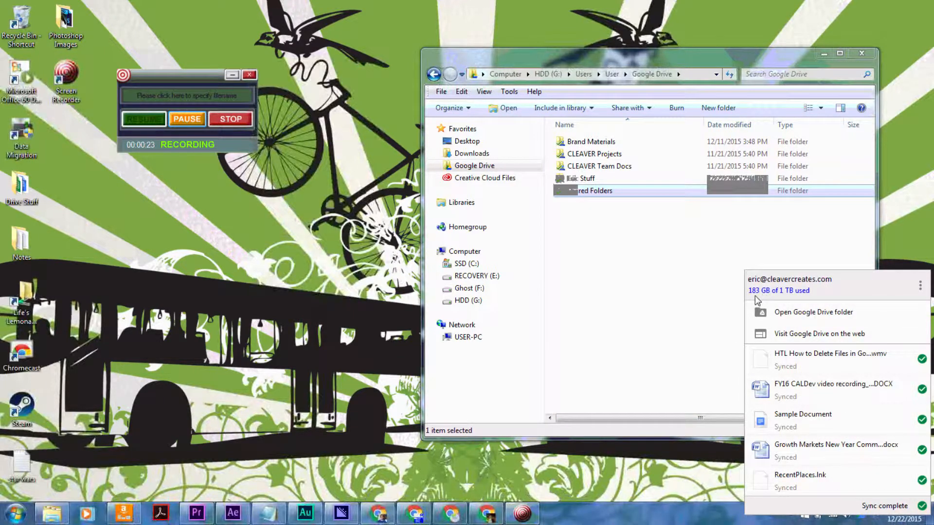
left_click(646, 283)
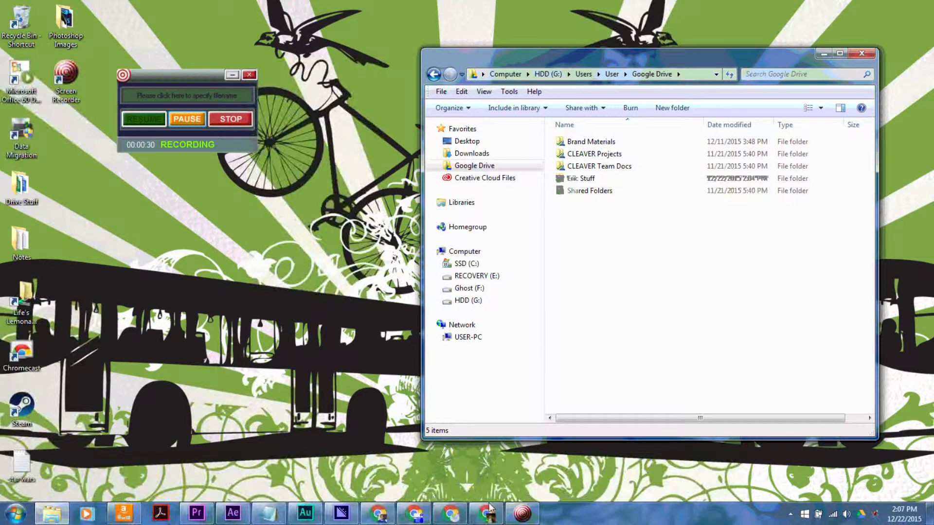
mouse_move(377, 513)
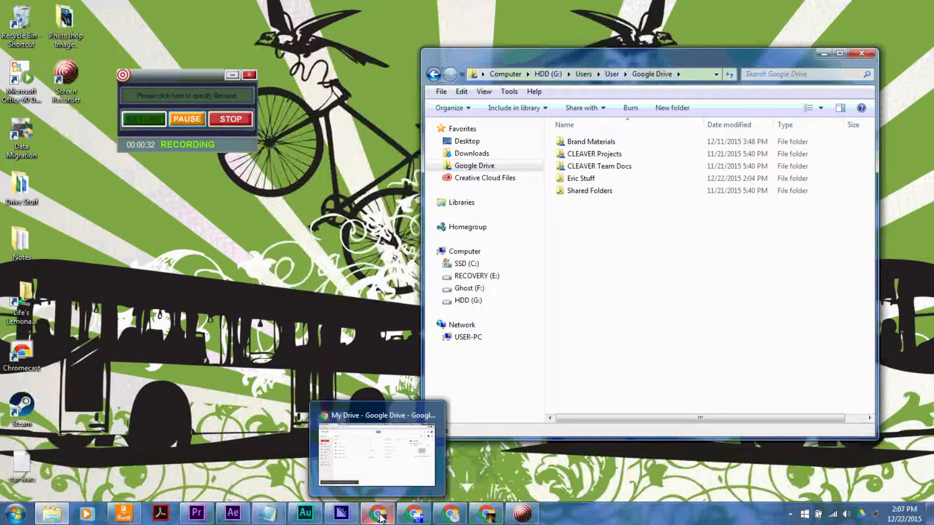
Step: Bring the My Drive web page forward and show the Trash list of deleted items
left_click(377, 446)
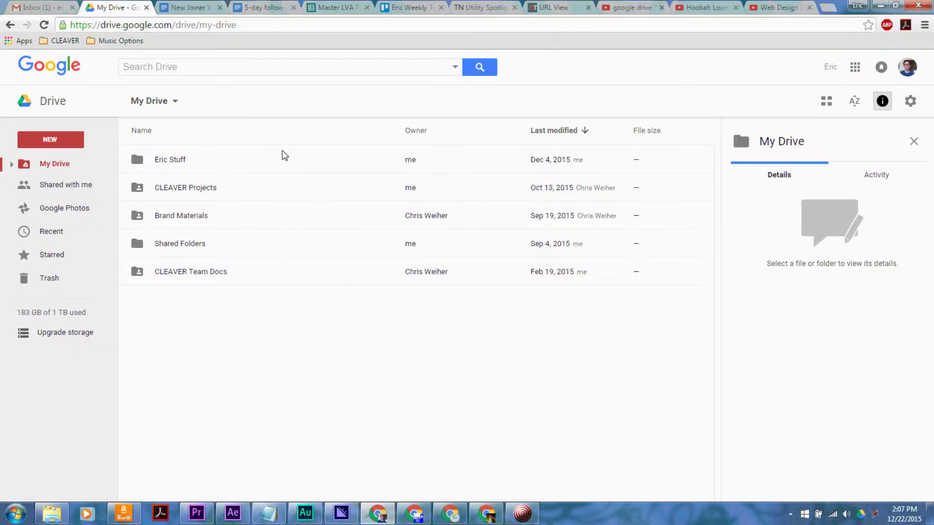
mouse_move(50, 278)
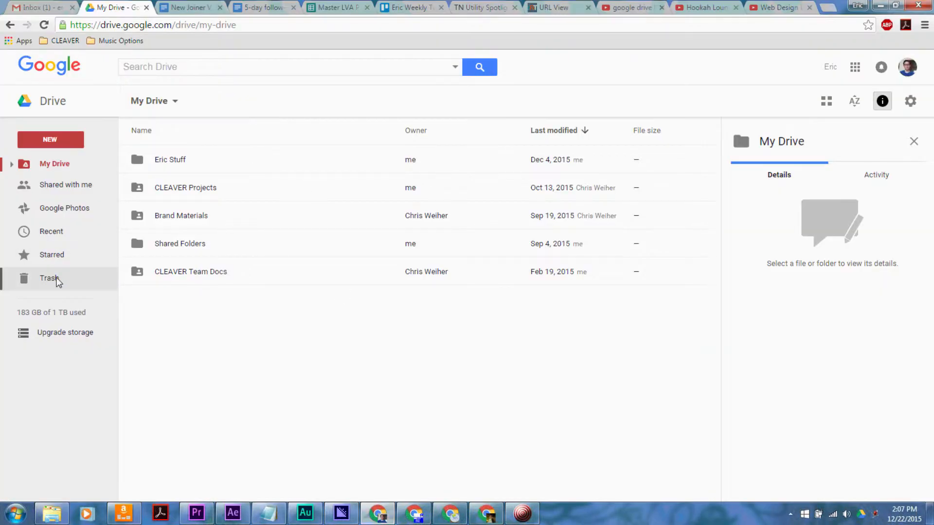
left_click(49, 278)
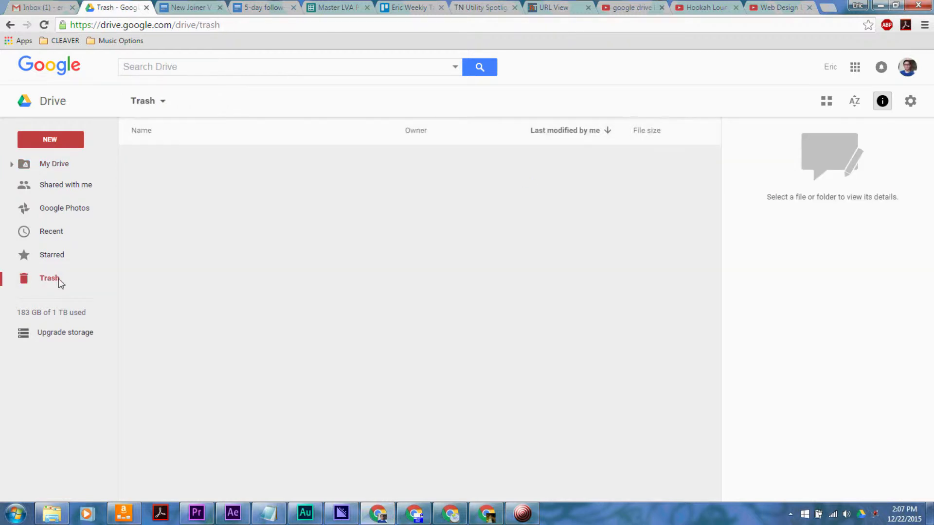
left_click(49, 278)
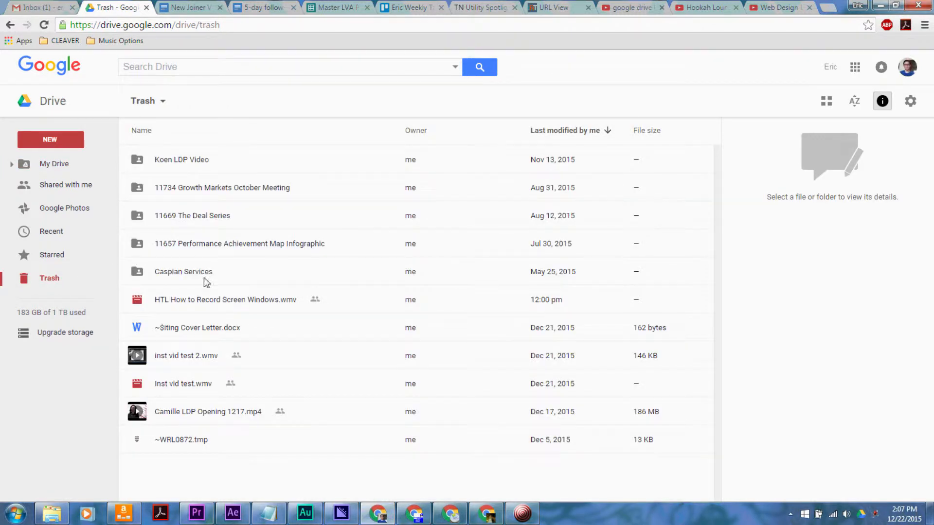
mouse_move(282, 236)
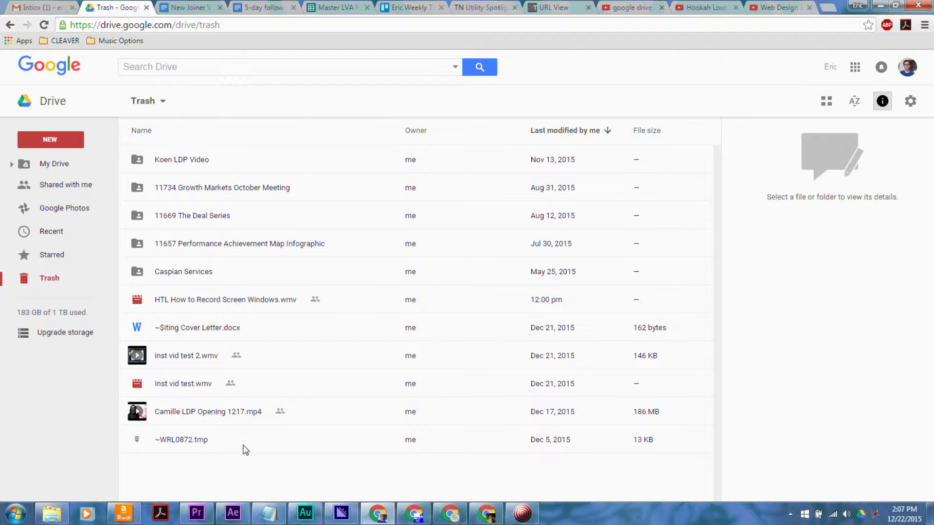
mouse_move(256, 208)
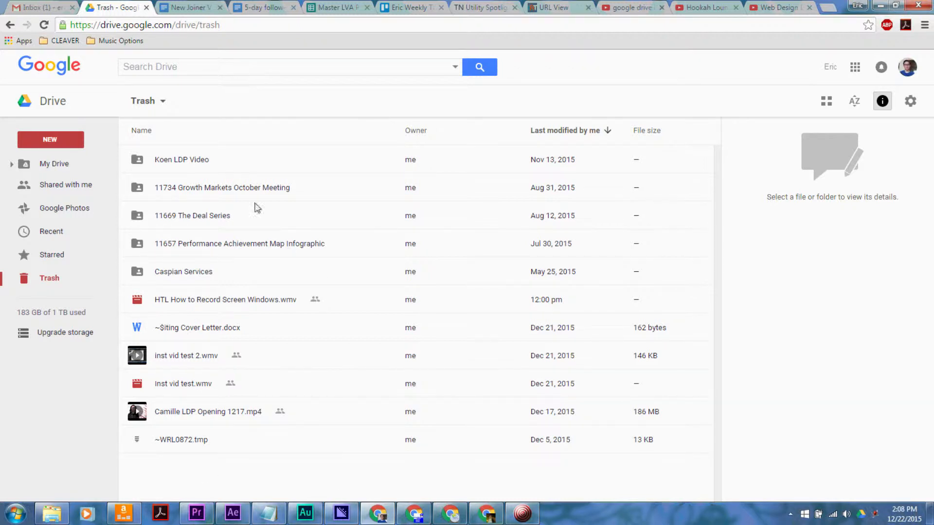
mouse_move(258, 249)
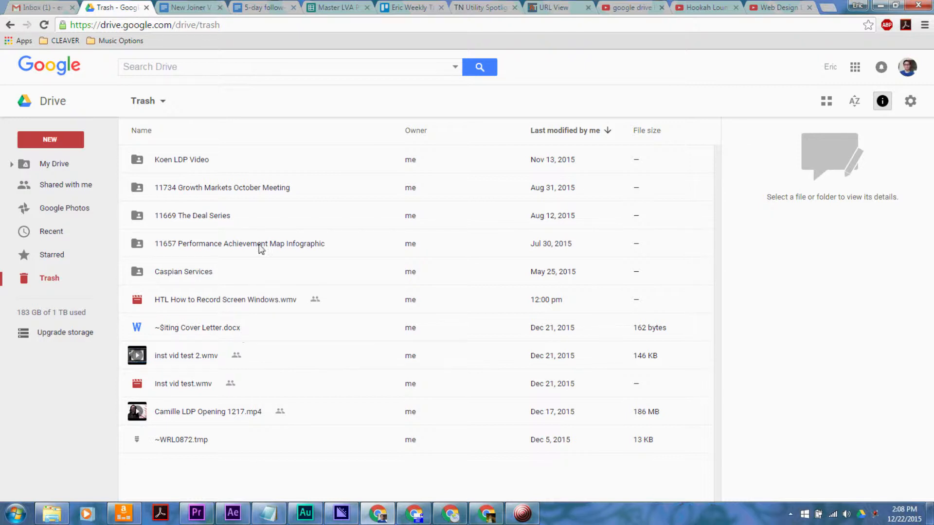
mouse_move(249, 226)
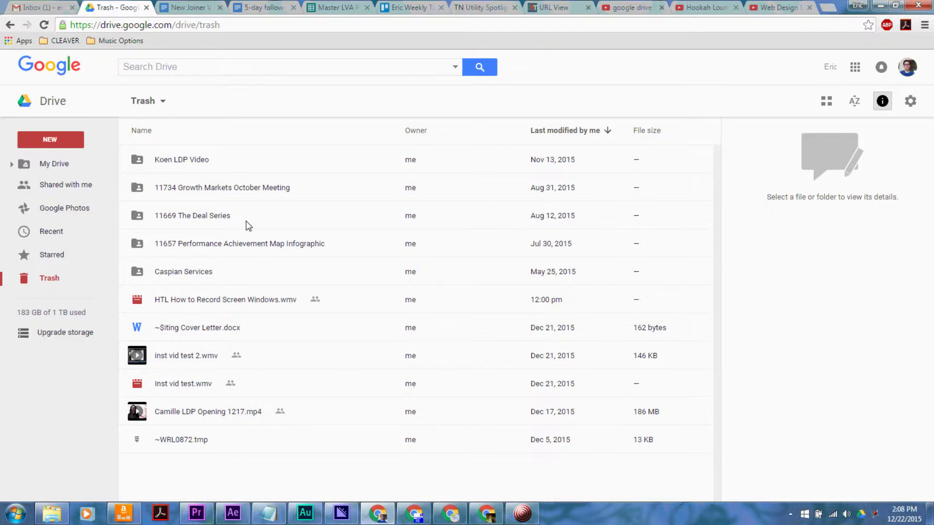
mouse_move(228, 448)
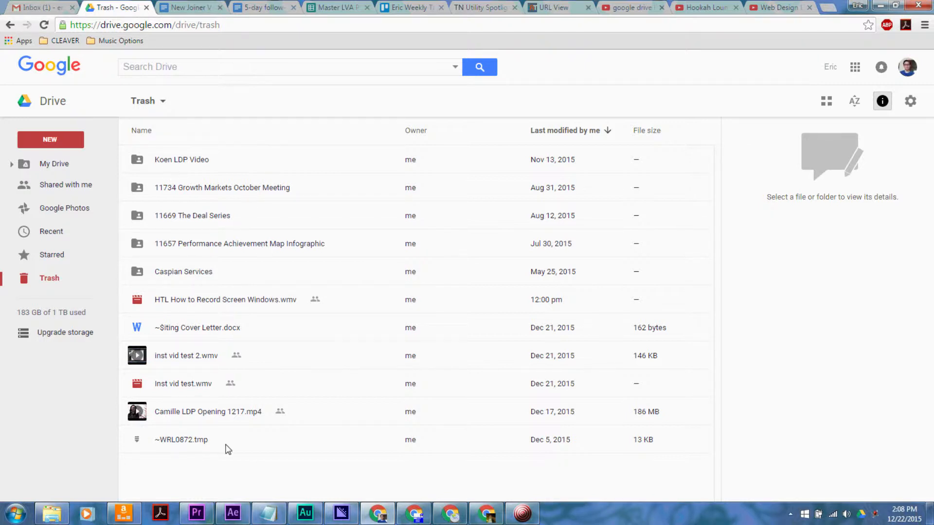
mouse_move(731, 290)
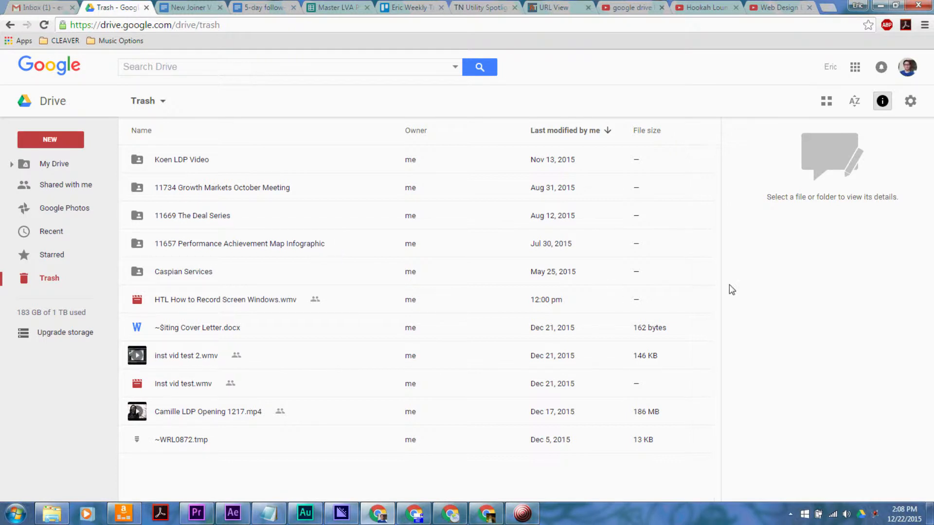
mouse_move(645, 356)
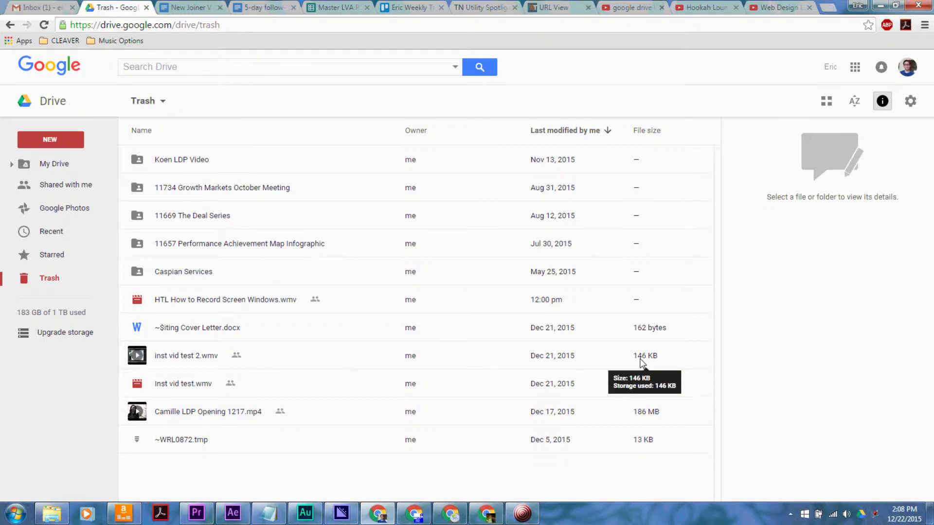
mouse_move(125, 337)
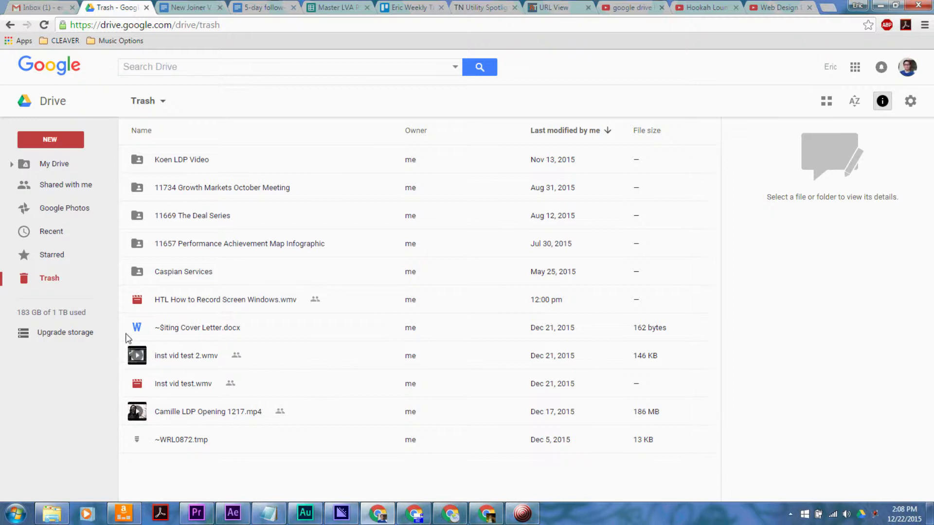
Step: Empty the whole Trash, confirming permanent deletion of everything in it
left_click(146, 100)
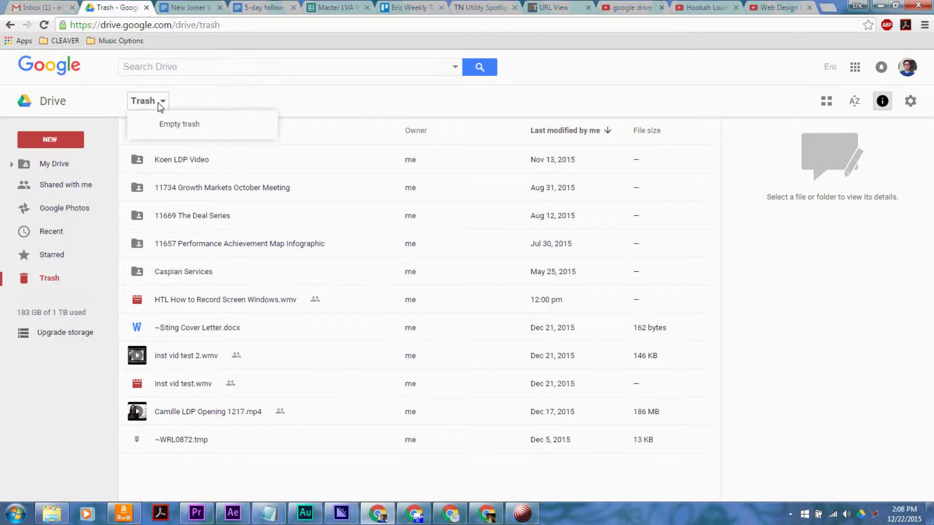
mouse_move(178, 124)
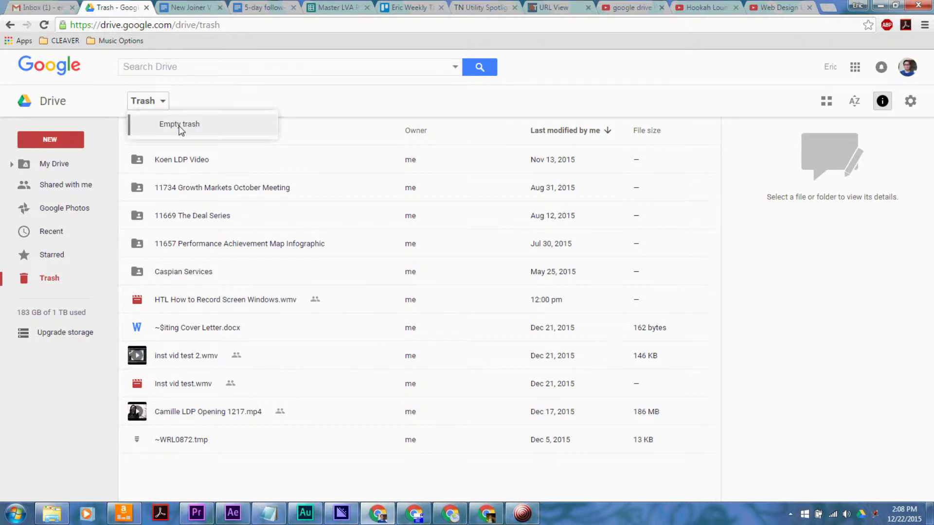
left_click(179, 123)
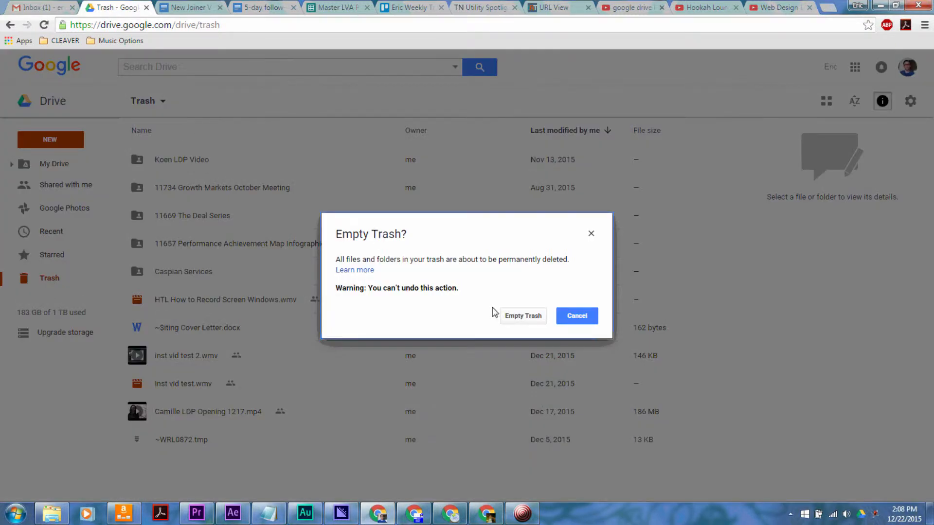
mouse_move(549, 270)
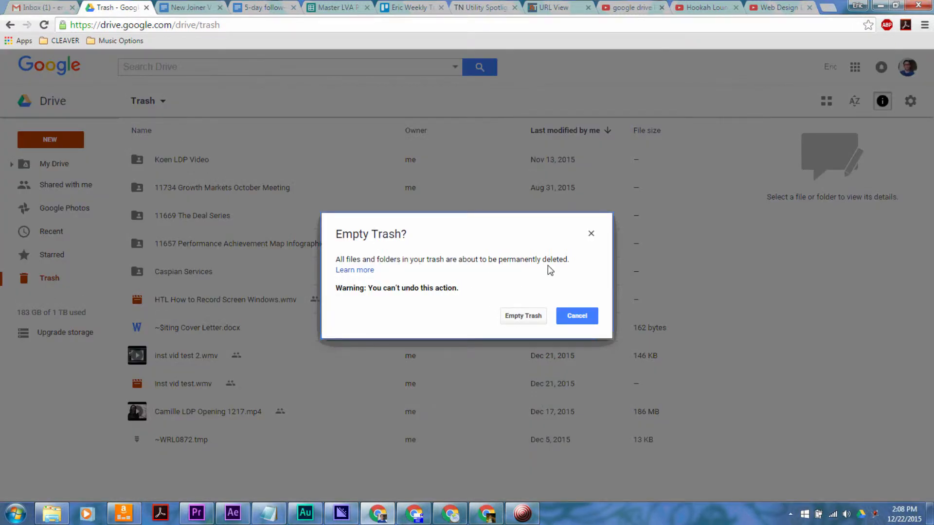
mouse_move(465, 288)
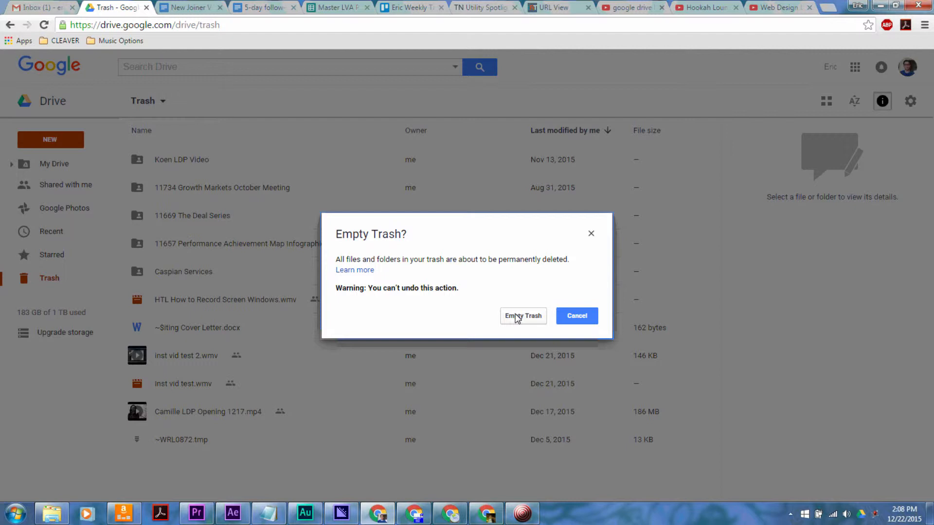
left_click(523, 315)
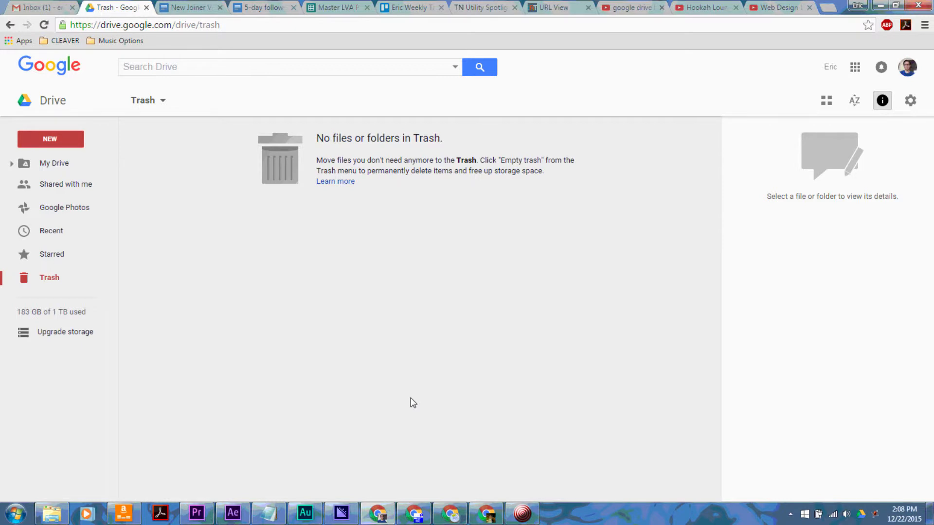
mouse_move(187, 202)
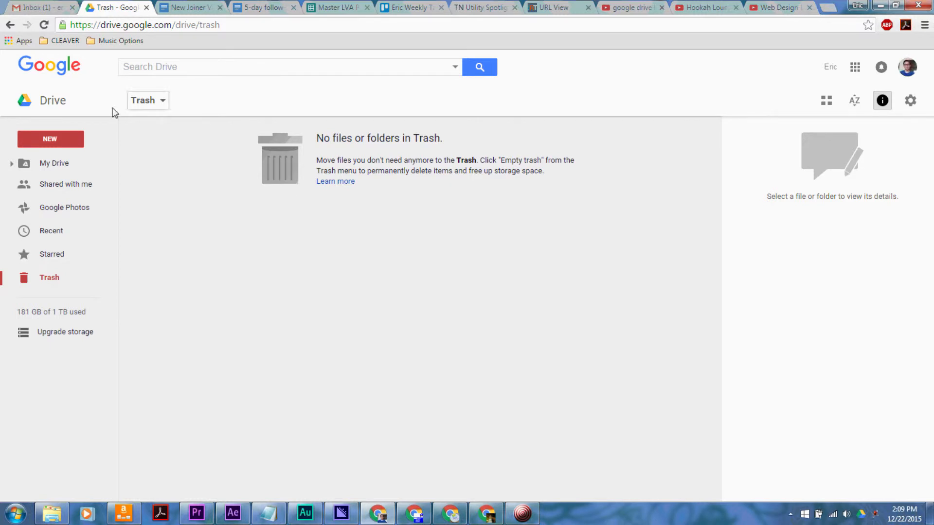
mouse_move(103, 319)
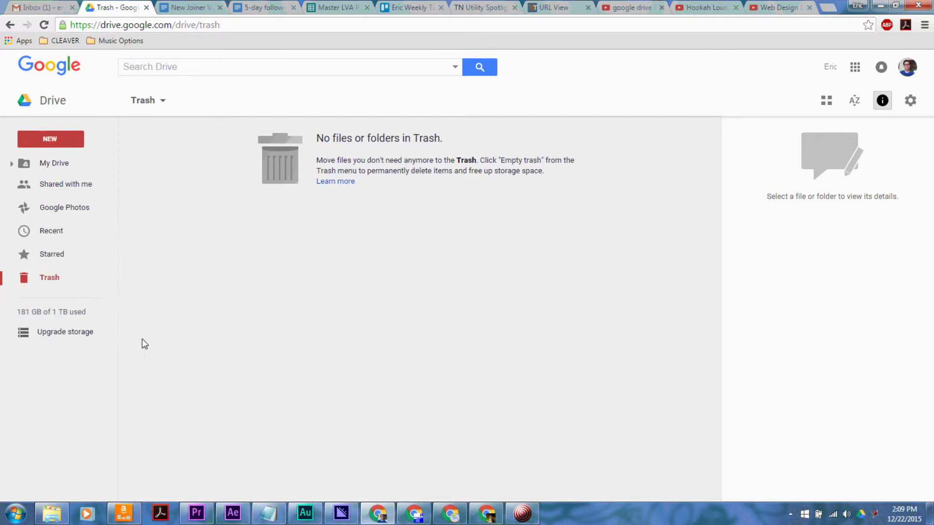
left_click(860, 513)
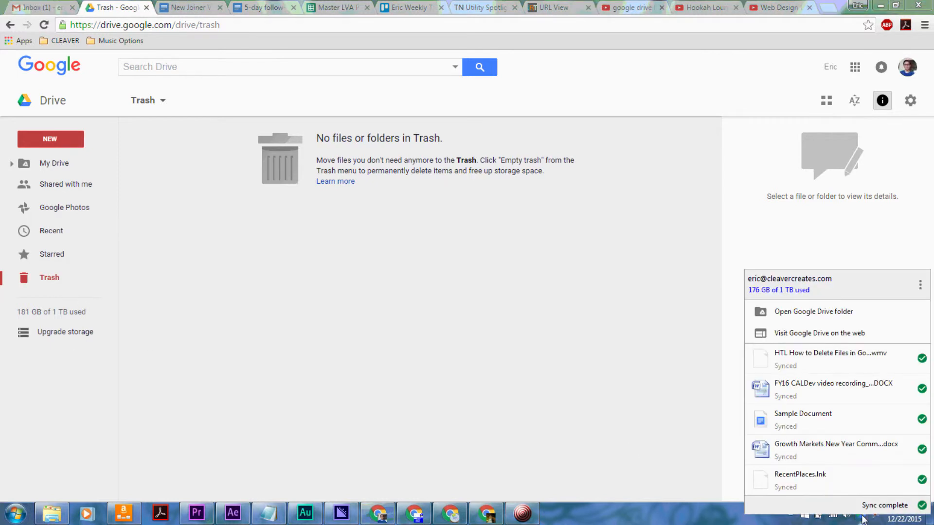
mouse_move(821, 432)
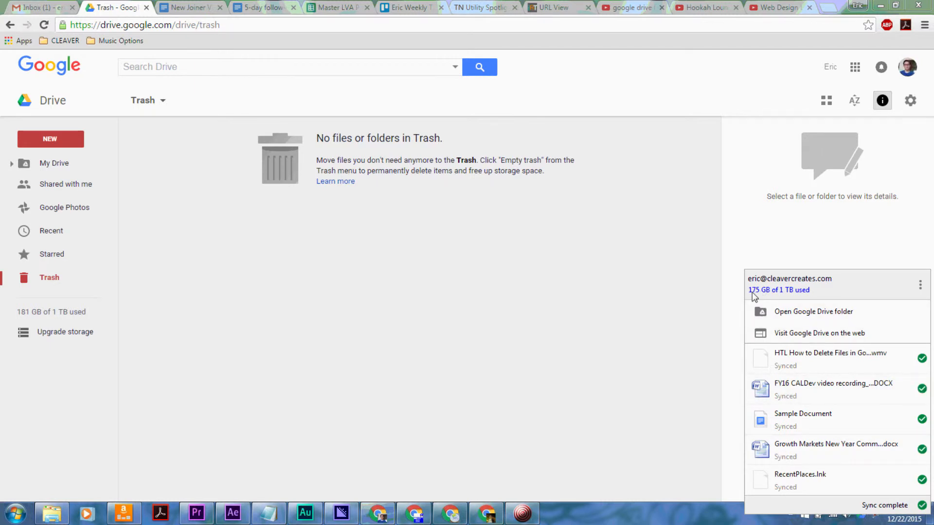
mouse_move(859, 516)
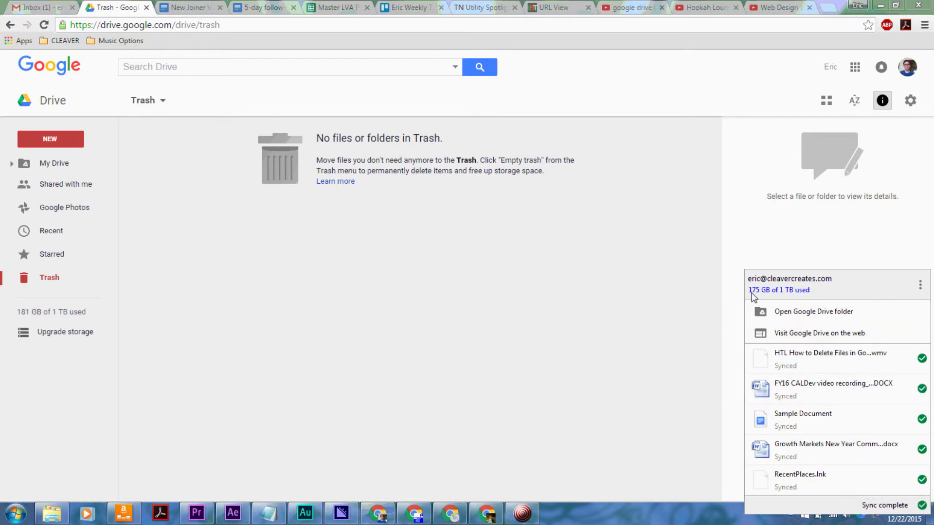
mouse_move(760, 295)
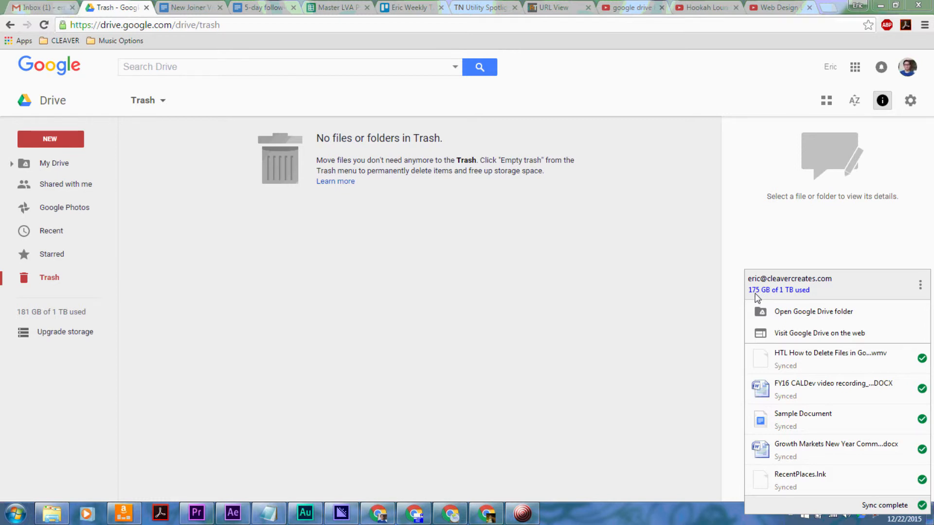
mouse_move(858, 518)
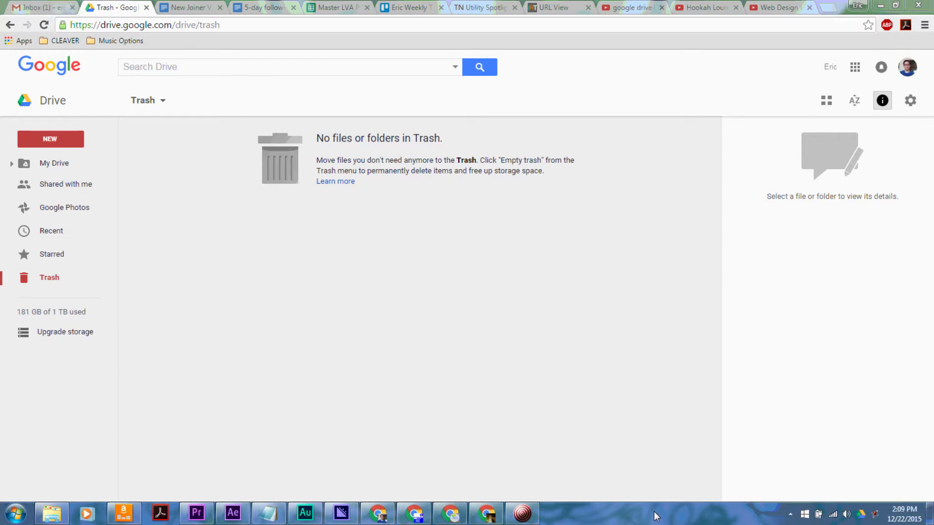
mouse_move(332, 245)
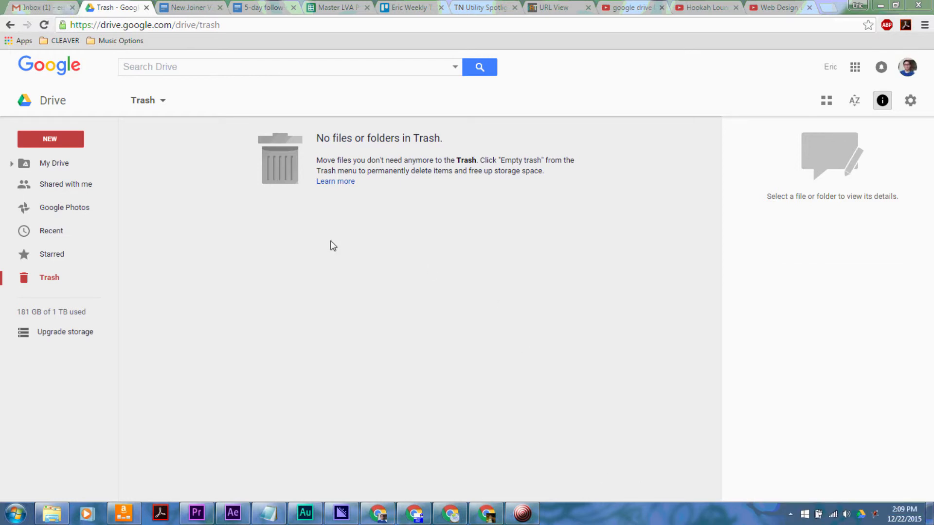
mouse_move(244, 181)
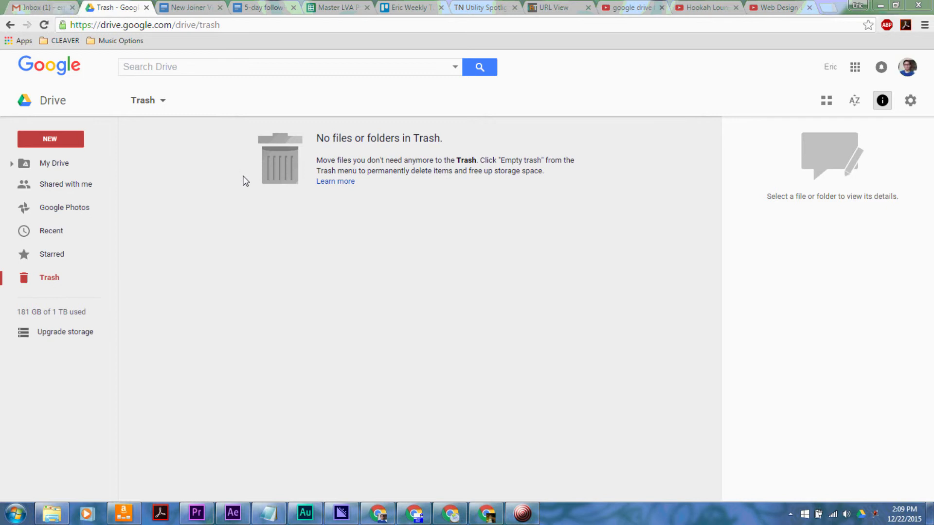
mouse_move(301, 242)
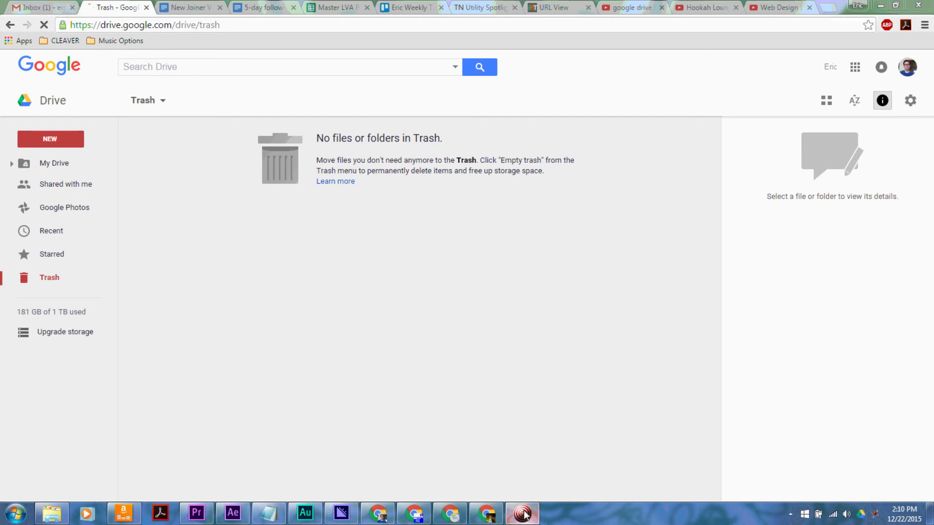
left_click(521, 512)
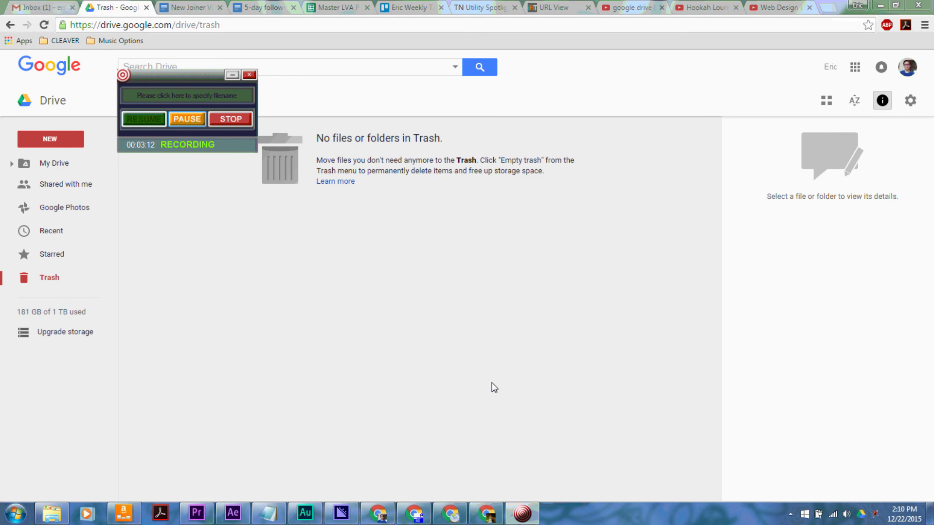
mouse_move(396, 220)
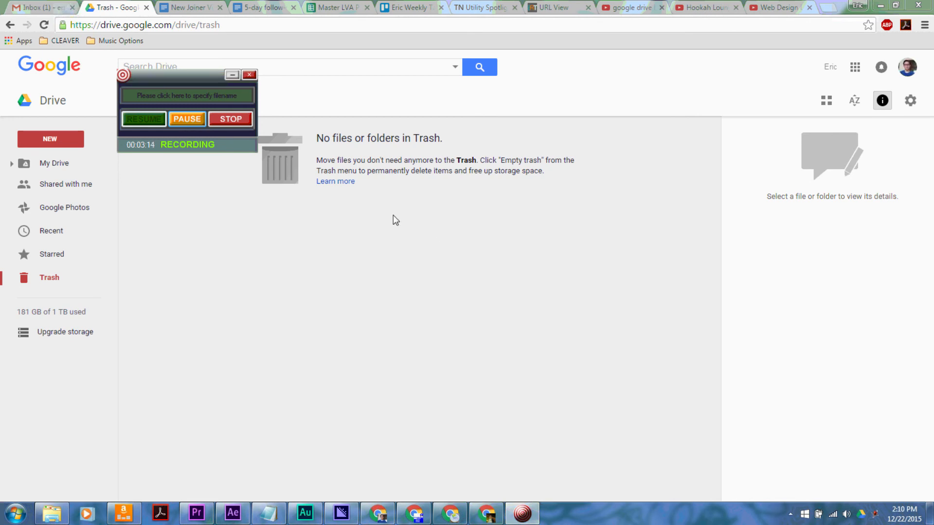